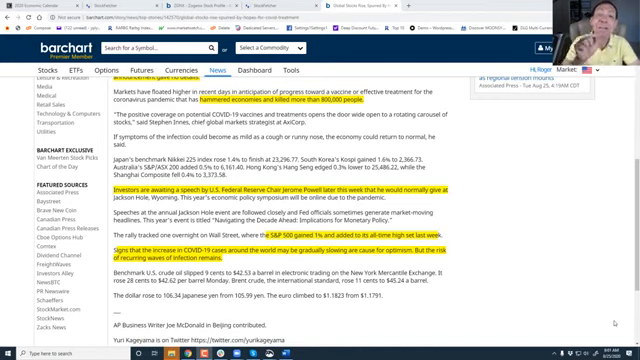
Load the saved health-care 90-day-low screen and display its matches as a chart grid.
{"action": "scroll", "scroll_direction": "up", "scroll_amount": 3}
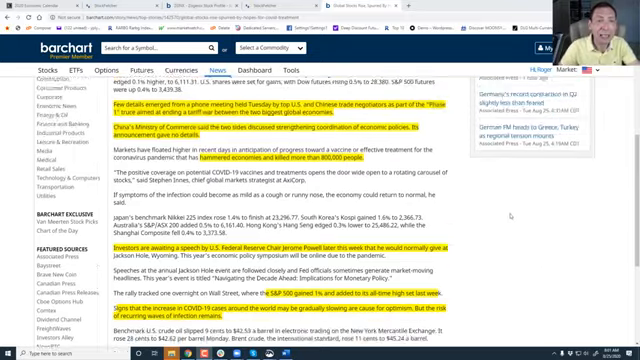
{"action": "scroll", "scroll_direction": "up", "scroll_amount": 3}
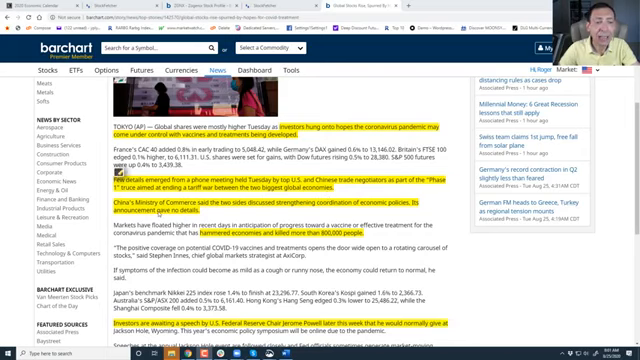
{"action": "mouse_move", "coordinate": [284, 216]}
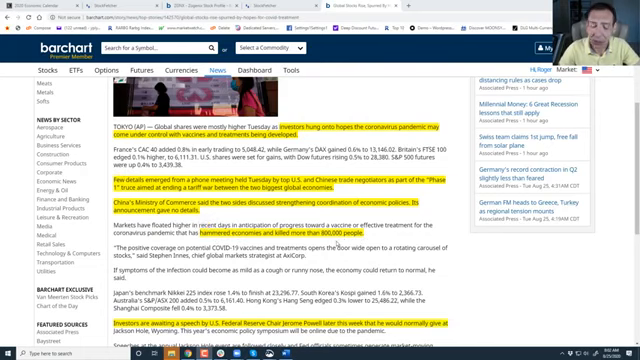
{"action": "scroll", "scroll_direction": "down", "scroll_amount": 3}
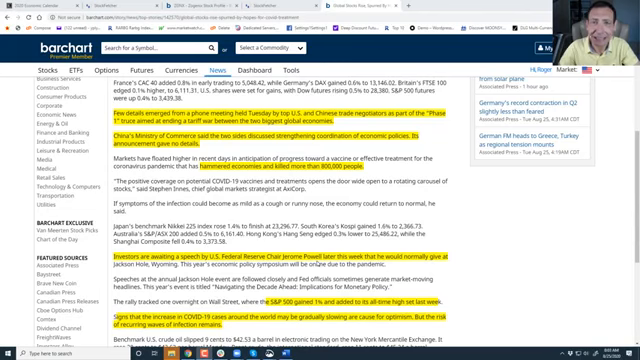
{"action": "scroll", "scroll_direction": "down", "scroll_amount": 3}
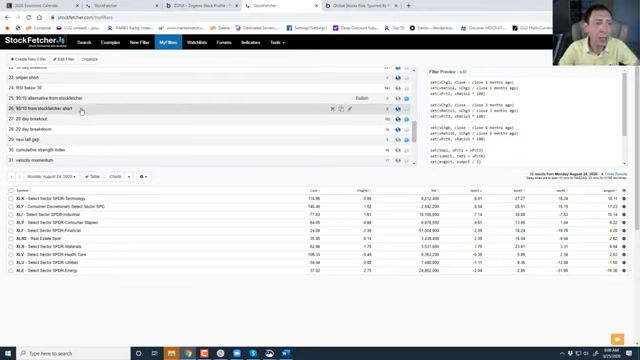
{"action": "scroll", "scroll_direction": "up", "scroll_amount": 3}
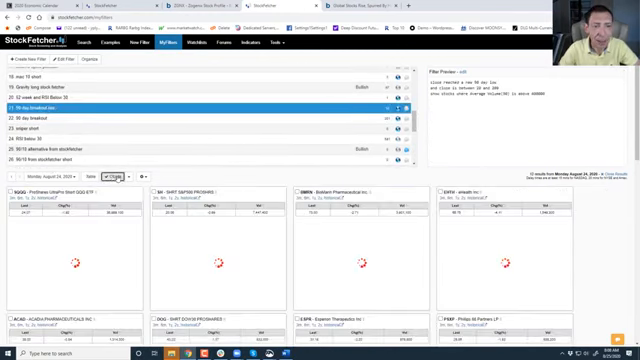
{"action": "left_click", "coordinate": [94, 174]}
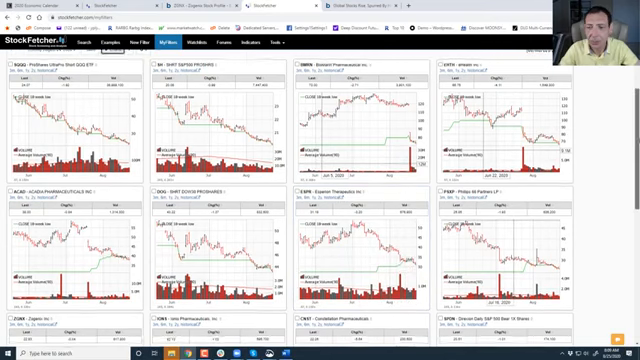
{"action": "scroll", "scroll_direction": "down", "scroll_amount": 3}
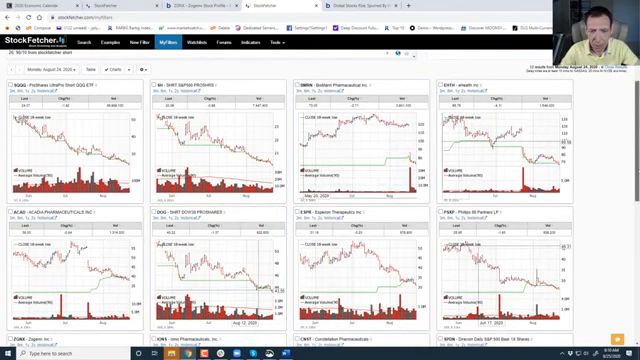
{"action": "scroll", "scroll_direction": "down", "scroll_amount": 3}
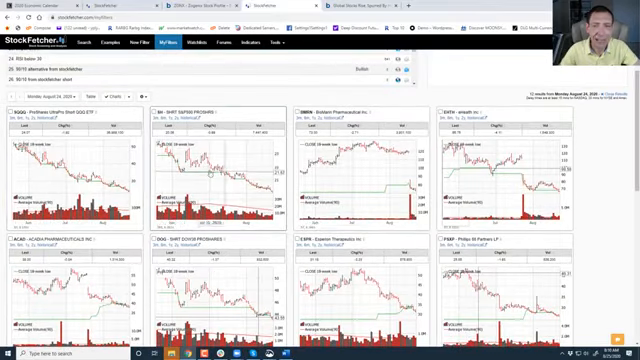
{"action": "scroll", "scroll_direction": "down", "scroll_amount": 3}
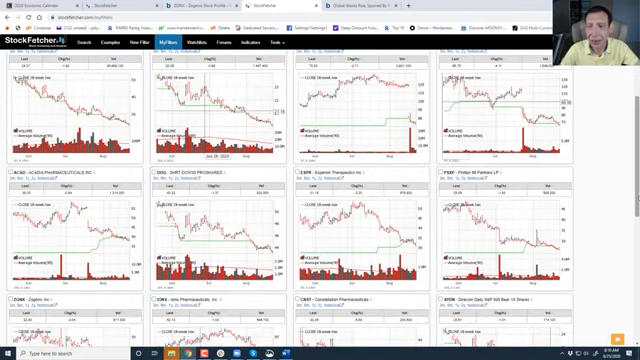
{"action": "scroll", "scroll_direction": "down", "scroll_amount": 3}
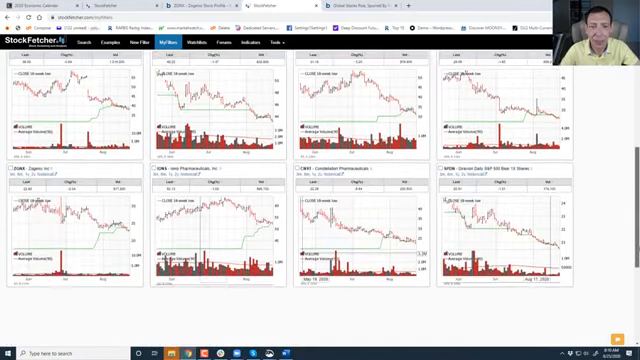
{"action": "scroll", "scroll_direction": "up", "scroll_amount": 3}
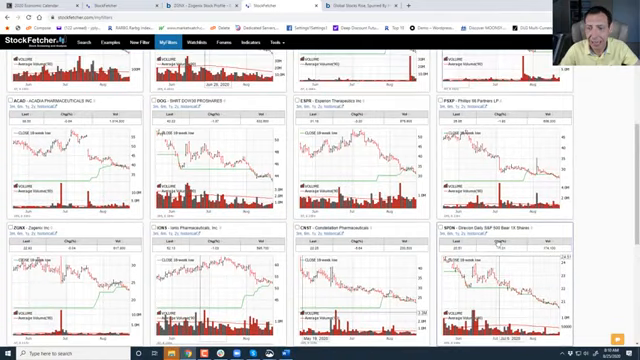
{"action": "scroll", "scroll_direction": "up", "scroll_amount": 3}
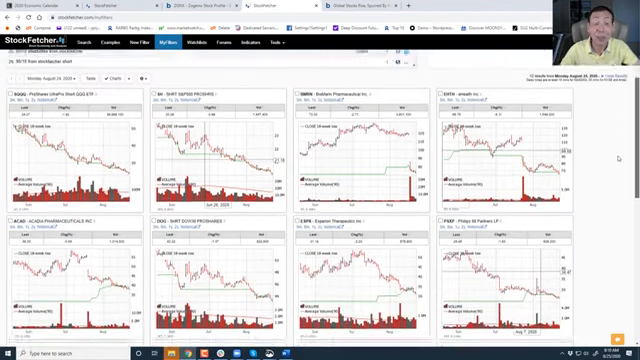
{"action": "scroll", "scroll_direction": "down", "scroll_amount": 3}
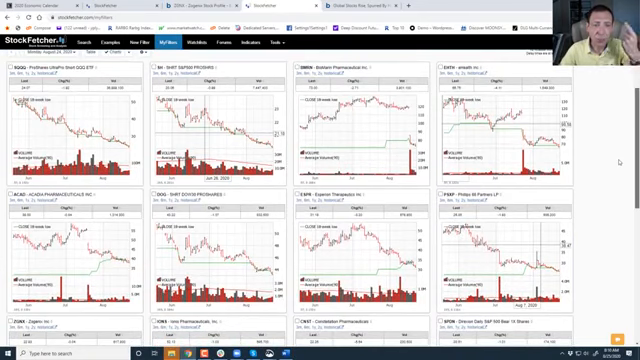
{"action": "scroll", "scroll_direction": "down", "scroll_amount": 3}
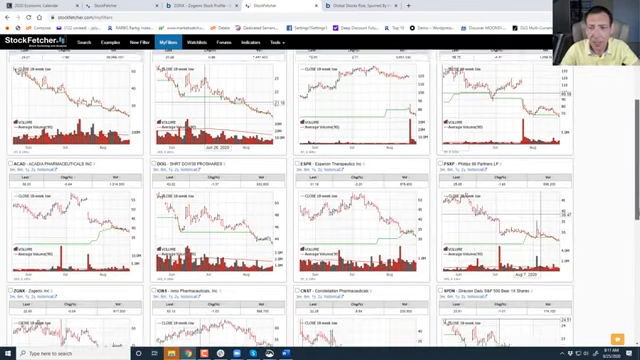
{"action": "scroll", "scroll_direction": "down", "scroll_amount": 3}
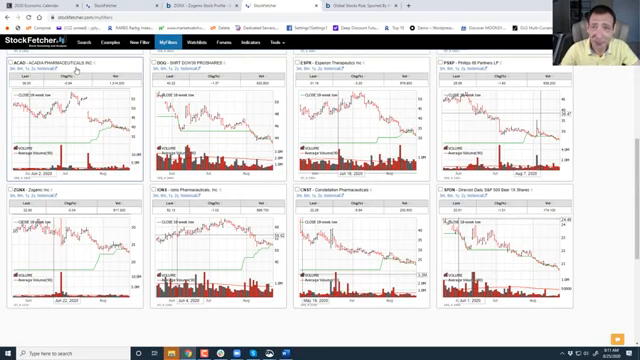
{"action": "scroll", "scroll_direction": "down", "scroll_amount": 3}
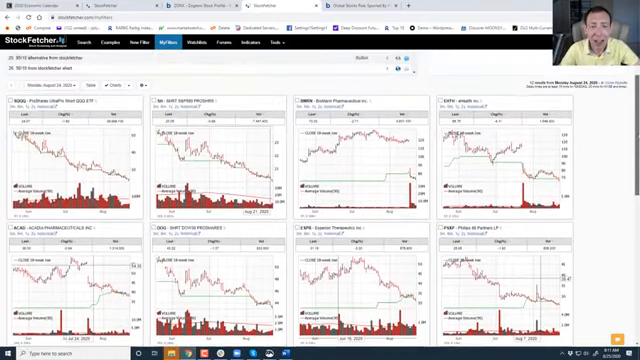
{"action": "scroll", "scroll_direction": "down", "scroll_amount": 3}
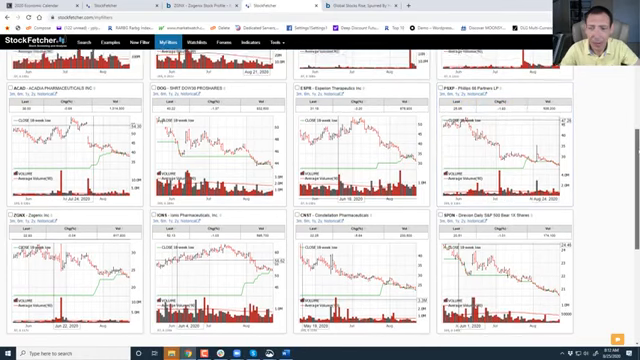
{"action": "scroll", "scroll_direction": "down", "scroll_amount": 3}
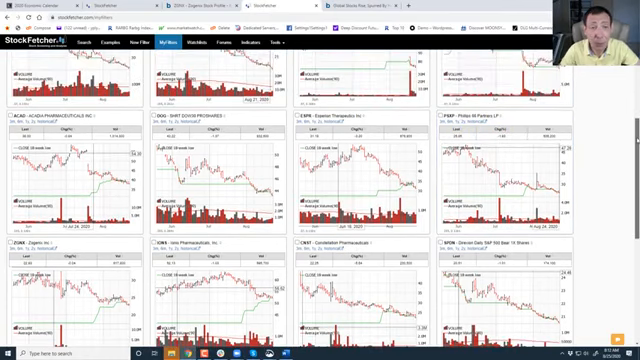
{"action": "scroll", "scroll_direction": "down", "scroll_amount": 3}
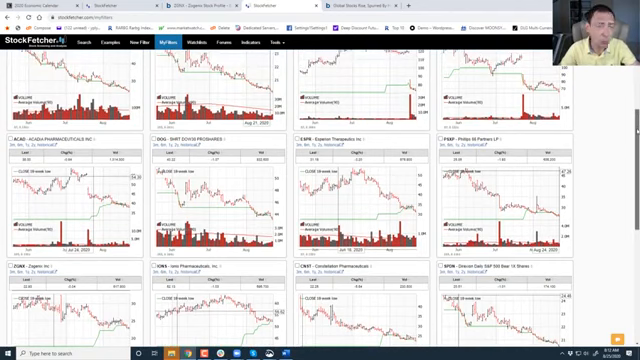